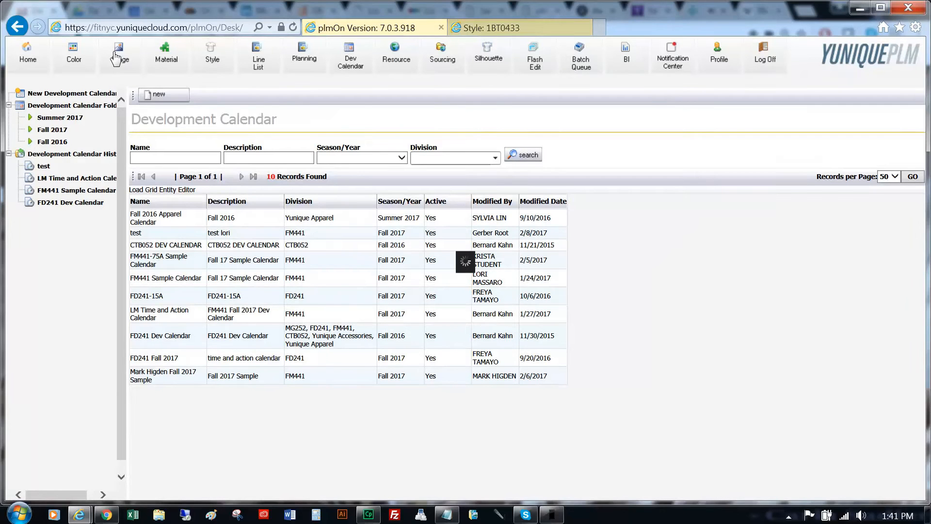
# Create GerberTestDevCalendar with season Fall 2017 and division FM441, then save it.
pyautogui.click(159, 94)
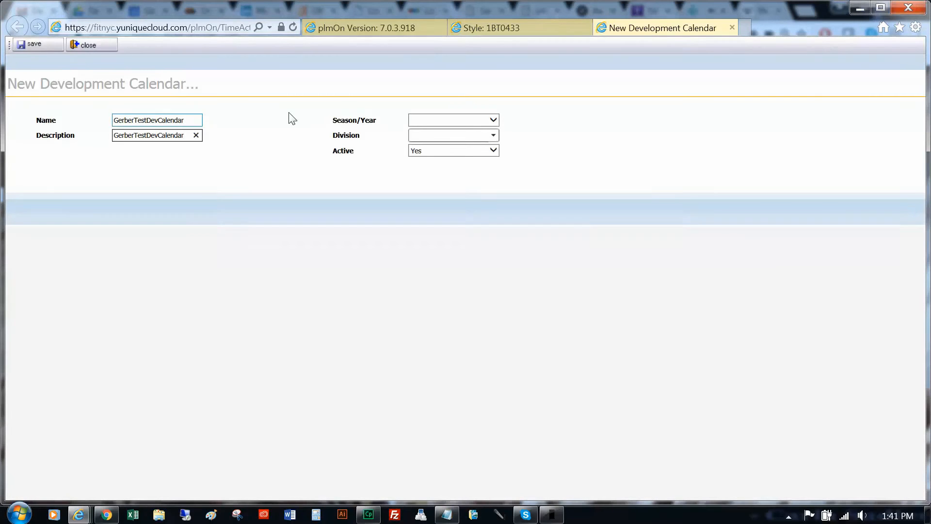
pyautogui.click(453, 120)
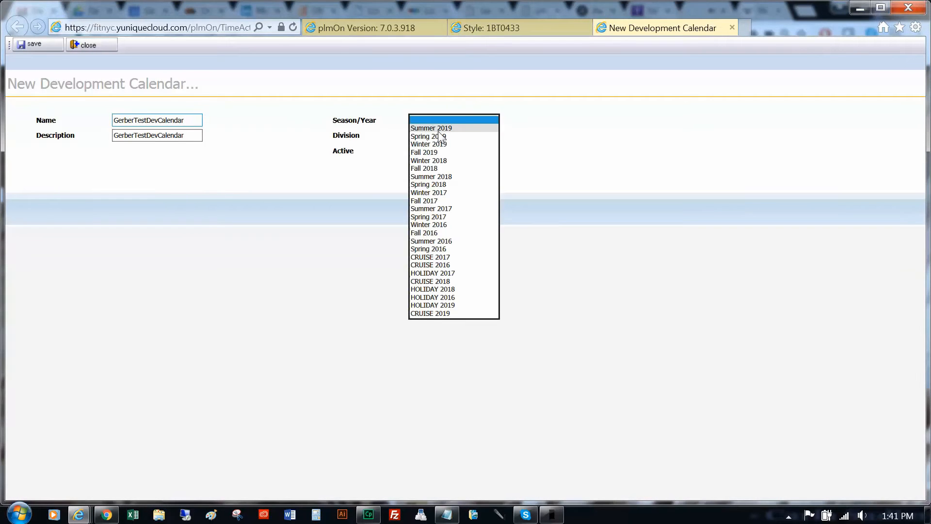
pyautogui.click(424, 201)
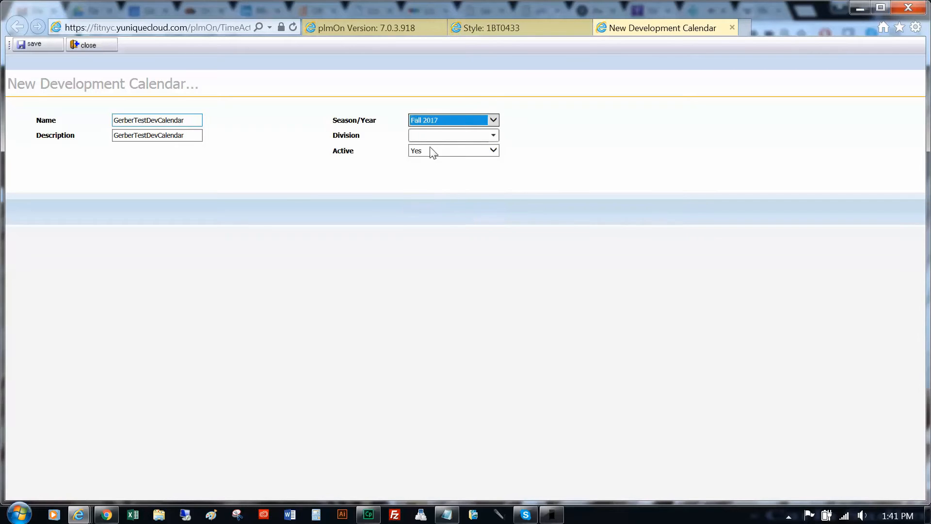
pyautogui.click(491, 135)
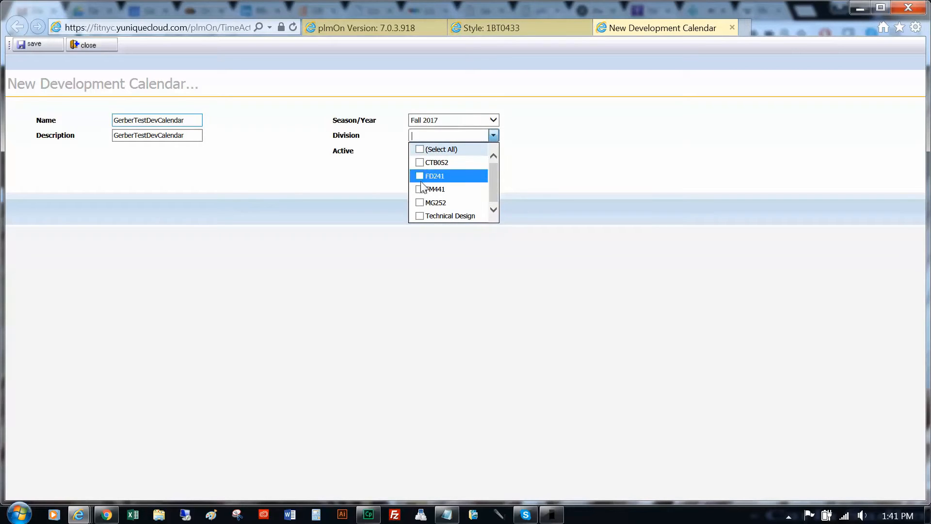
pyautogui.click(435, 189)
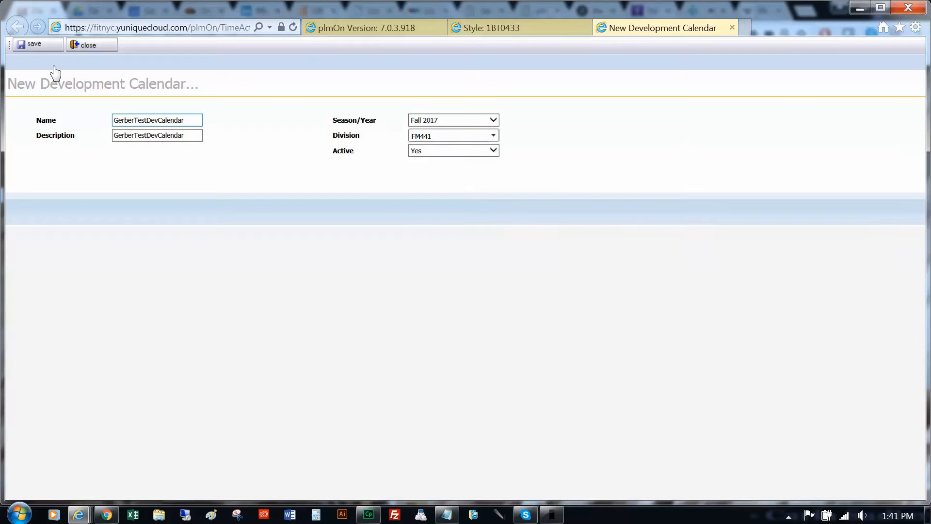
pyautogui.click(34, 44)
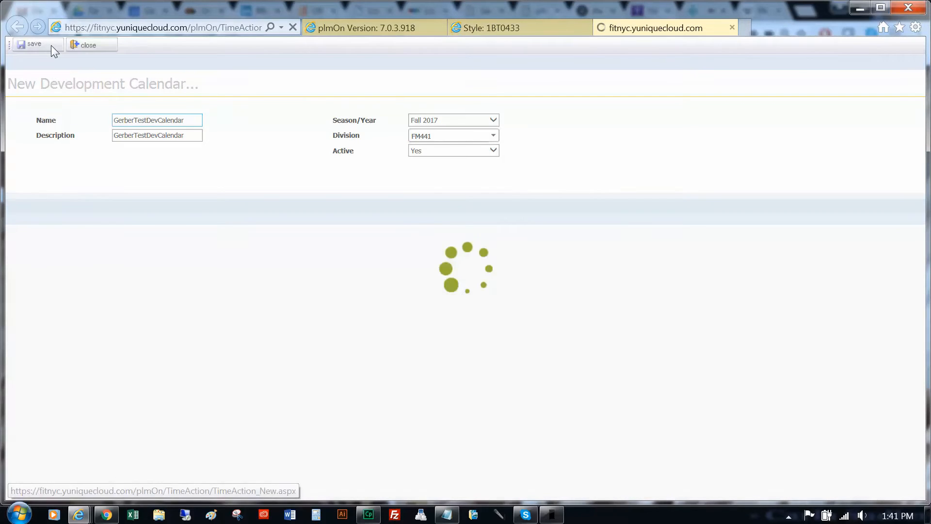
# In the Calendar Gantt, add an Action task named Process Details and save the calendar.
pyautogui.click(34, 44)
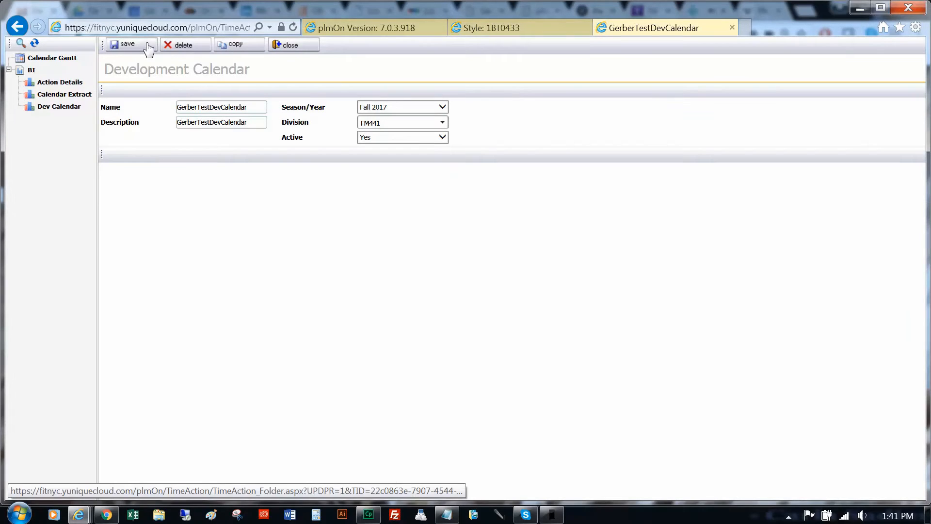
pyautogui.click(126, 45)
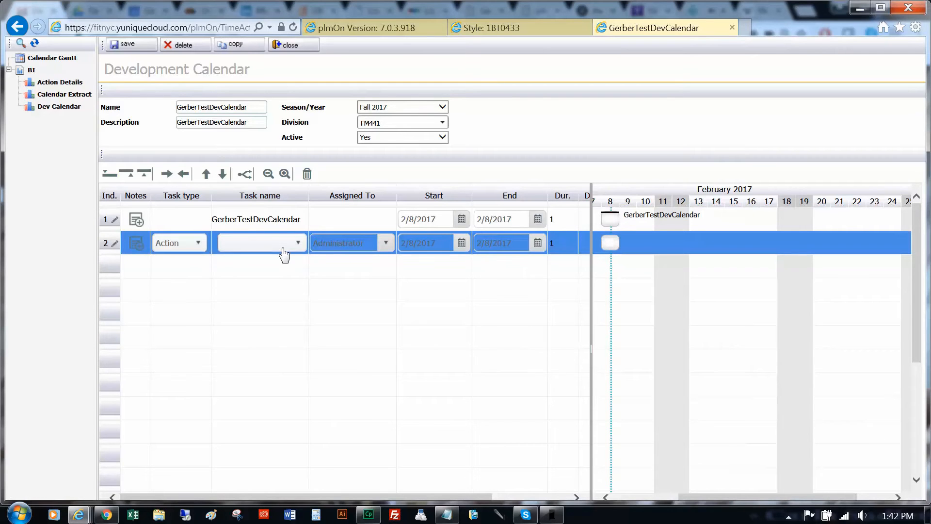
pyautogui.click(298, 243)
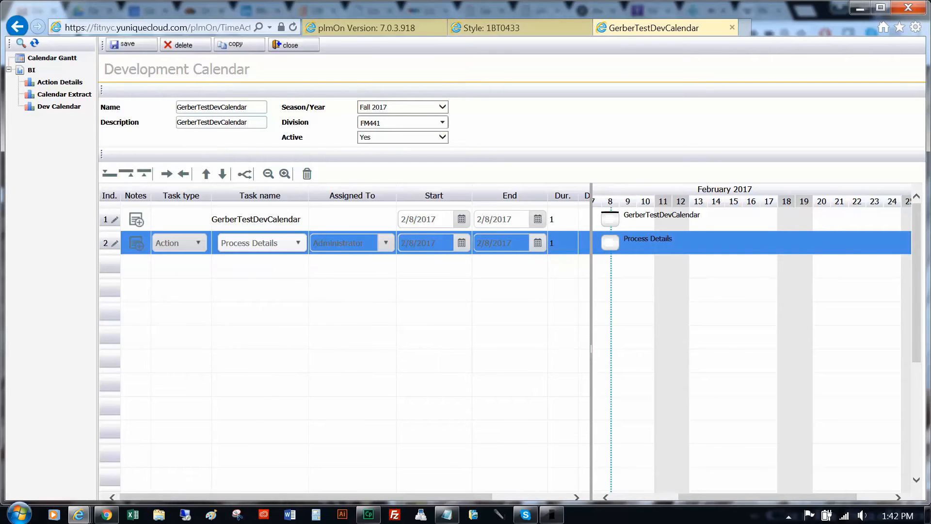
pyautogui.click(129, 45)
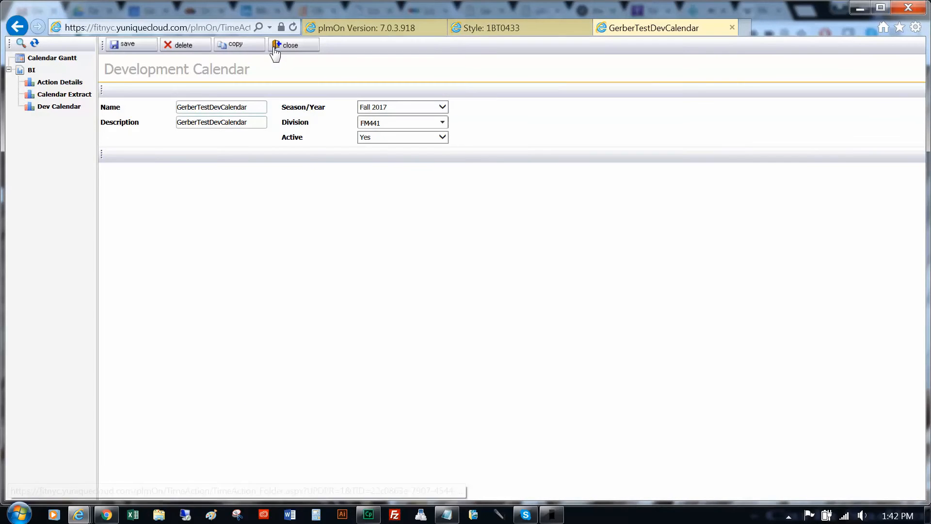
# Close GerberTestDevCalendar and show the Calendar page of style 1BT0433.
pyautogui.click(291, 46)
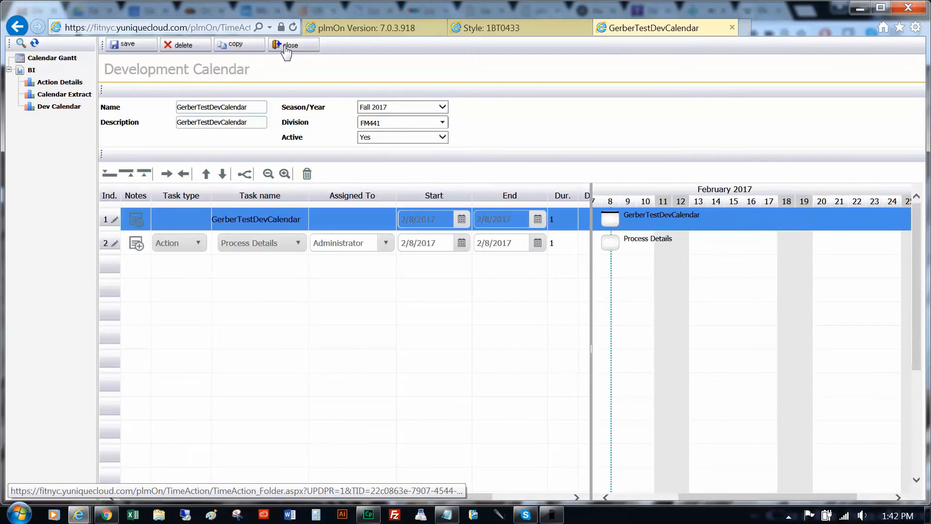
pyautogui.click(291, 44)
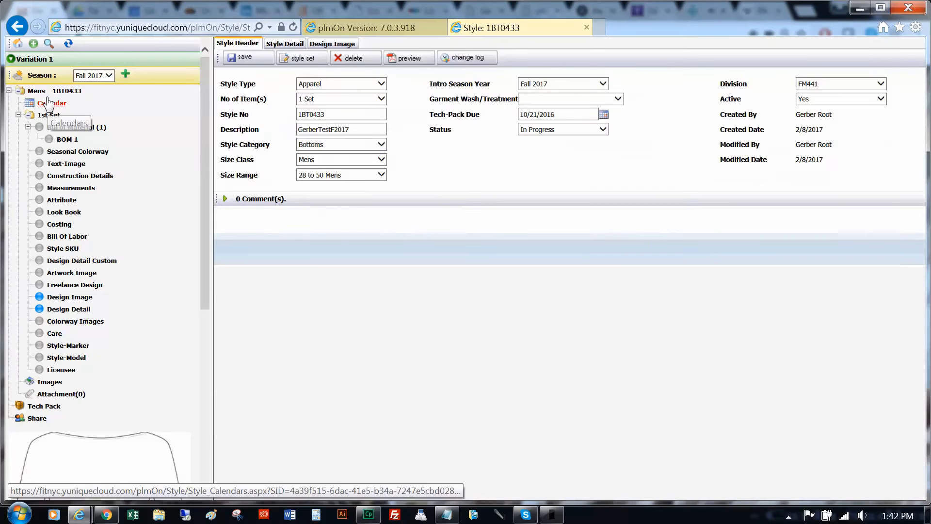
pyautogui.click(52, 103)
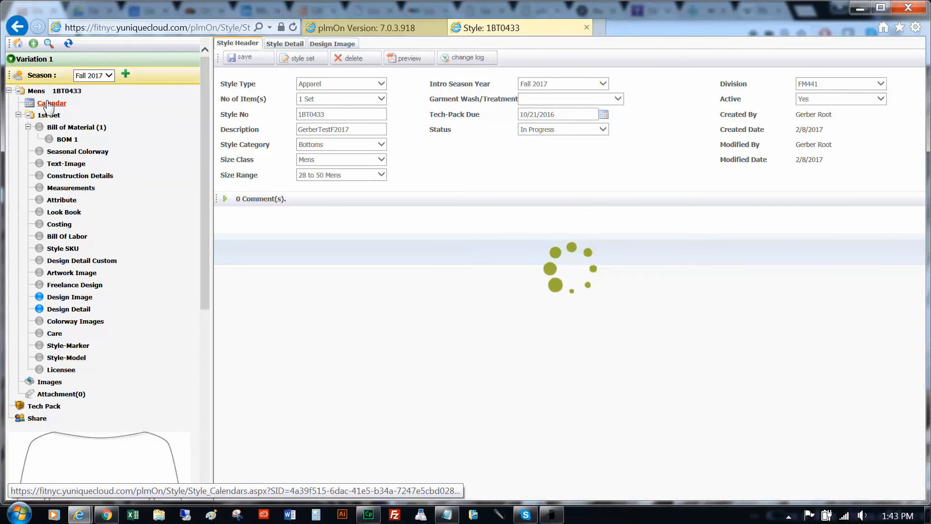
pyautogui.click(52, 103)
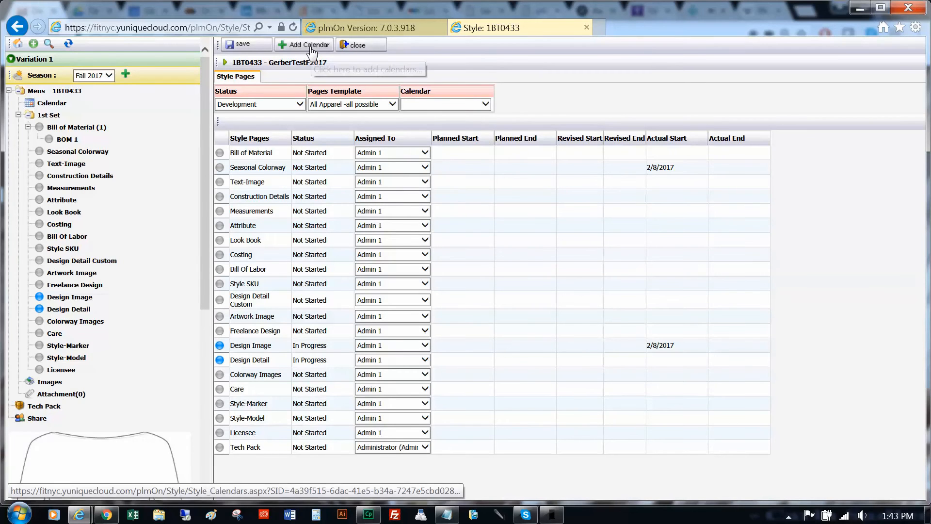
# Attach GerberTestDevCalendar to style 1BT0433, save, and return to the Development Calendar list.
pyautogui.click(304, 44)
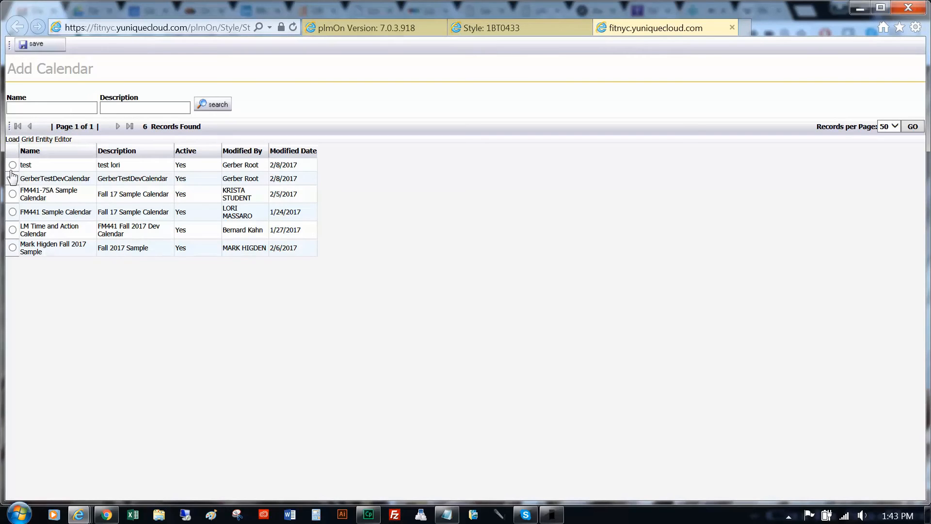
pyautogui.click(12, 178)
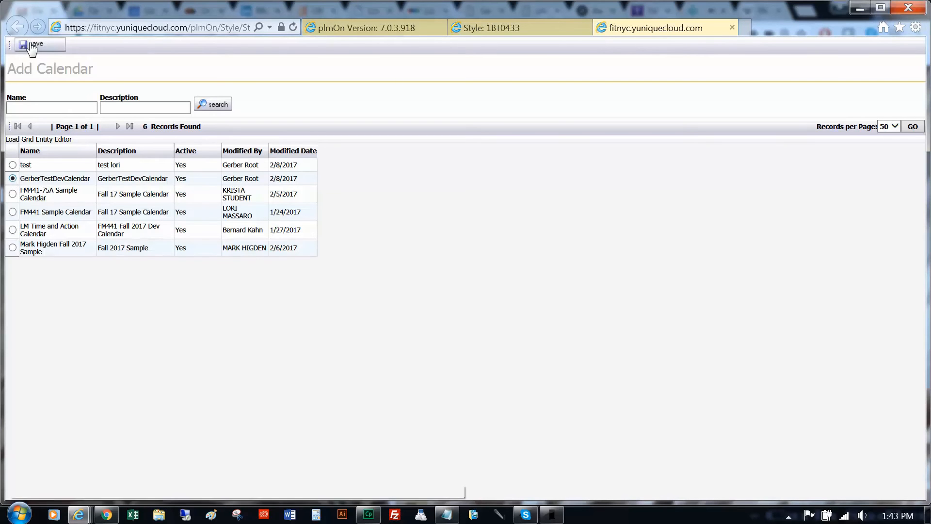
pyautogui.click(33, 44)
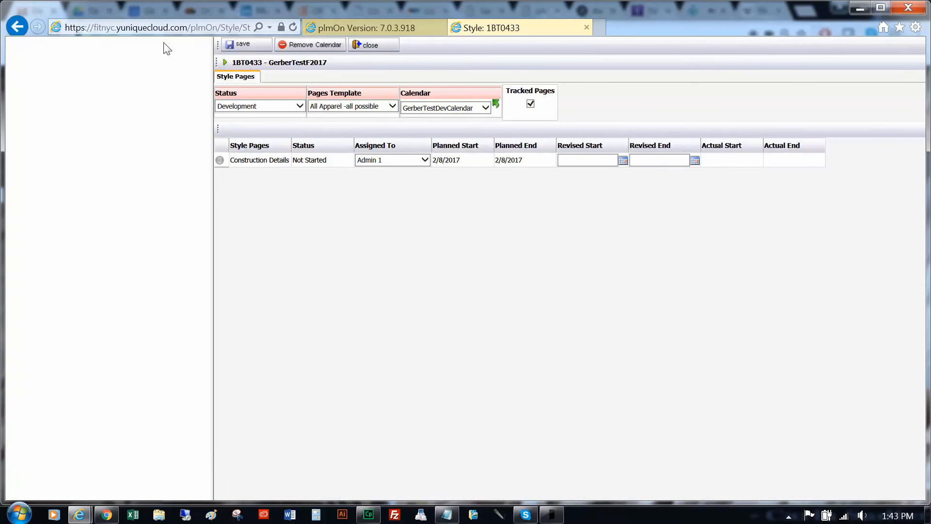
pyautogui.click(364, 27)
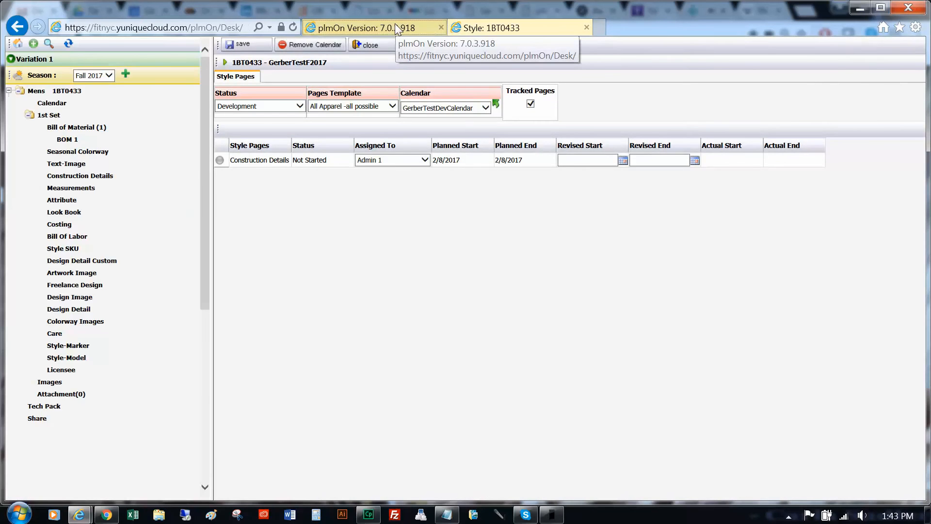
pyautogui.click(369, 28)
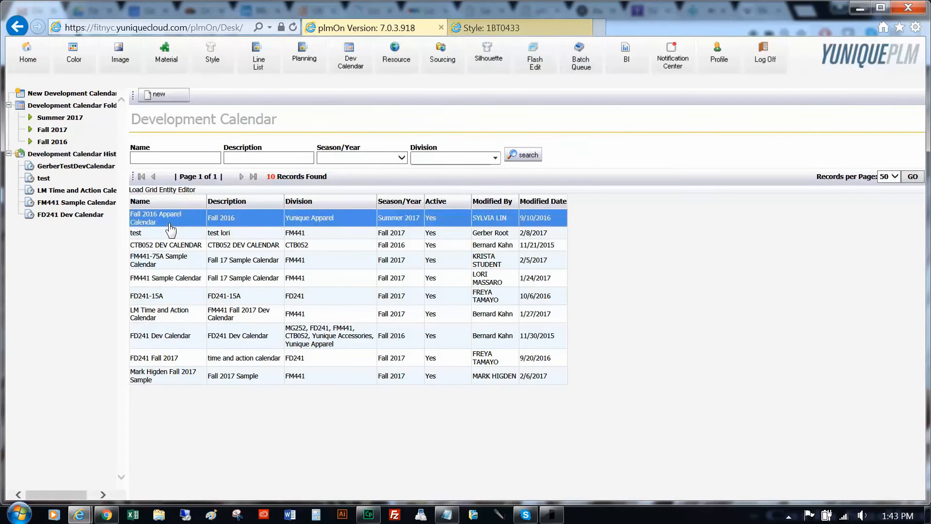